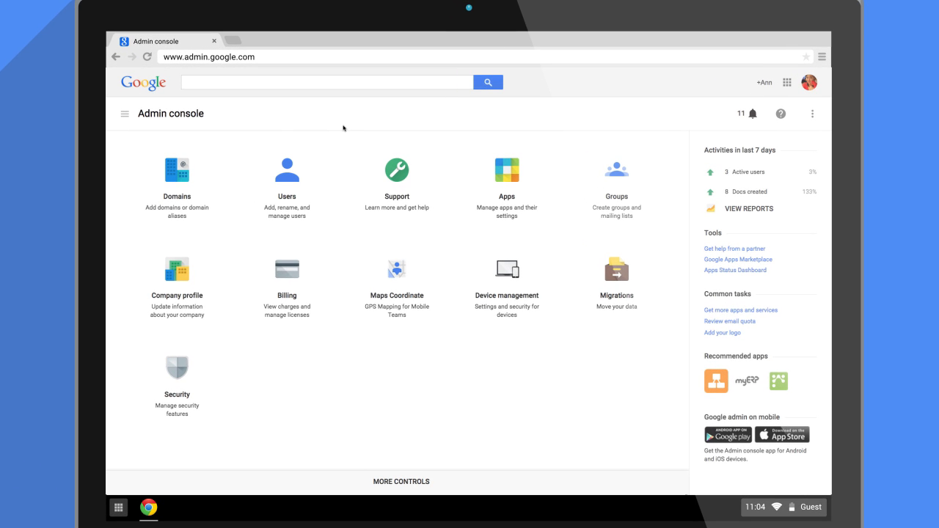
Go to the Users list from the Admin console home
{"action": "left_click", "coordinate": [287, 170]}
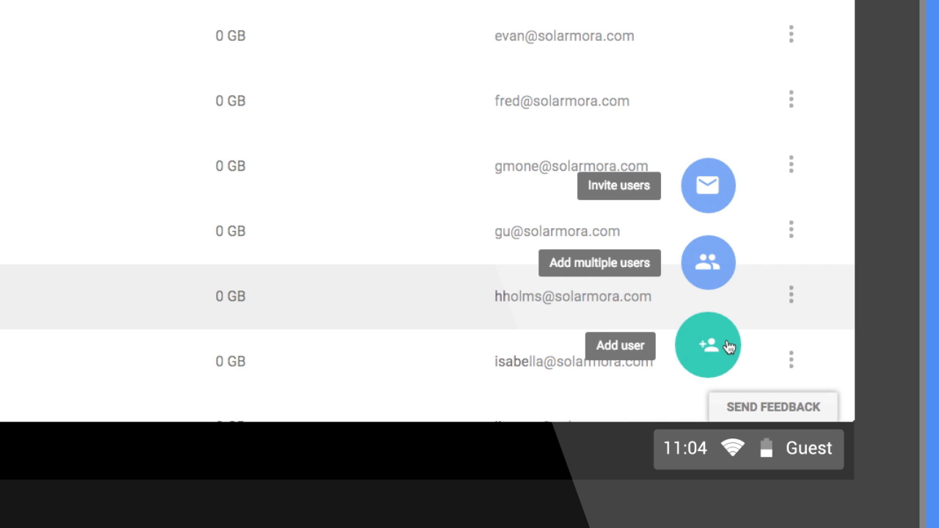
{"action": "left_click", "coordinate": [707, 345]}
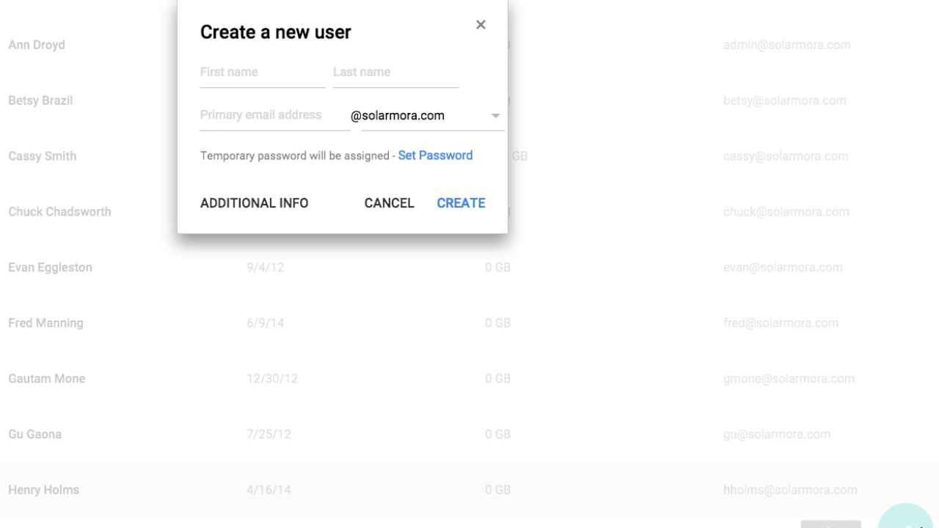
{"action": "type", "text": "Nicholas"}
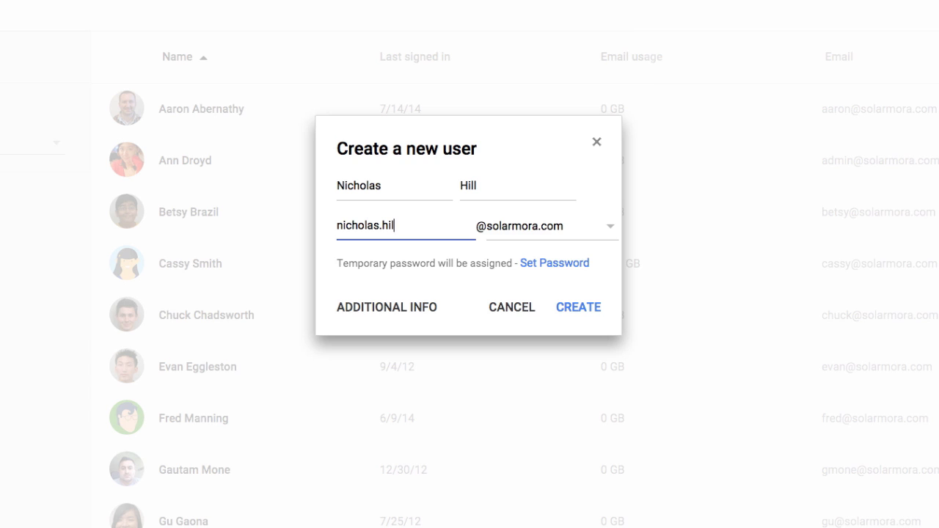
{"action": "left_click", "coordinate": [610, 226]}
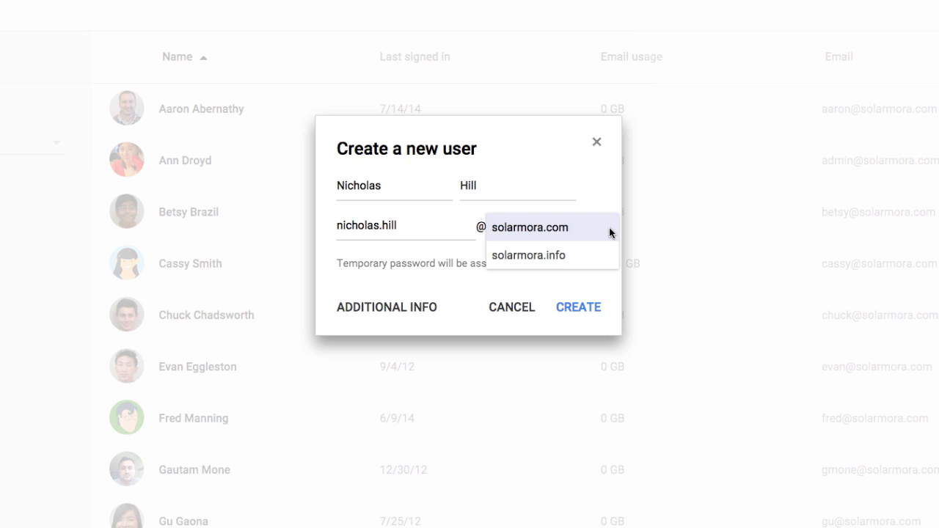
{"action": "left_click", "coordinate": [530, 226]}
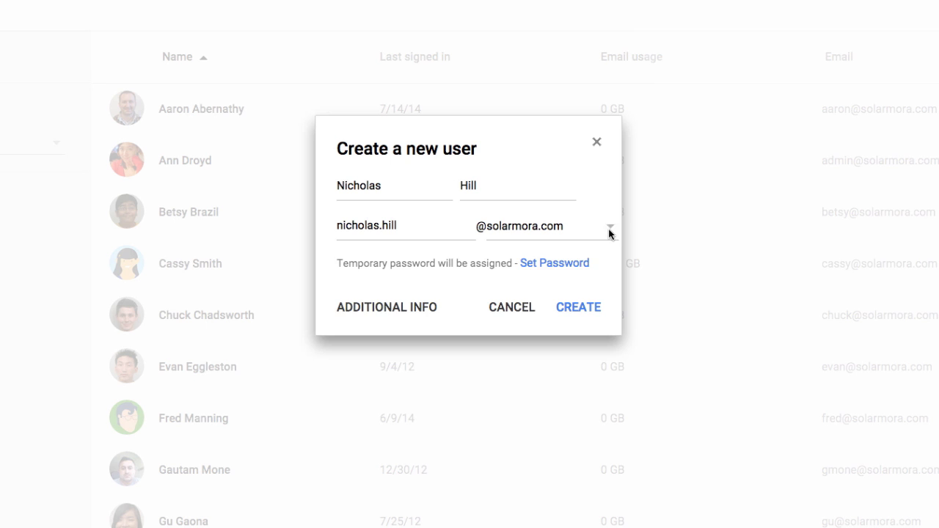
{"action": "left_click", "coordinate": [554, 263]}
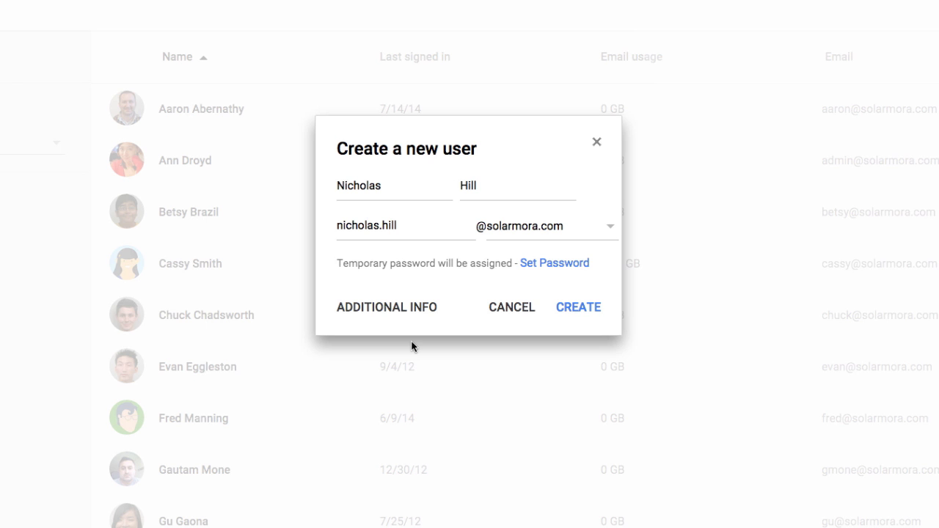
{"action": "mouse_move", "coordinate": [454, 347]}
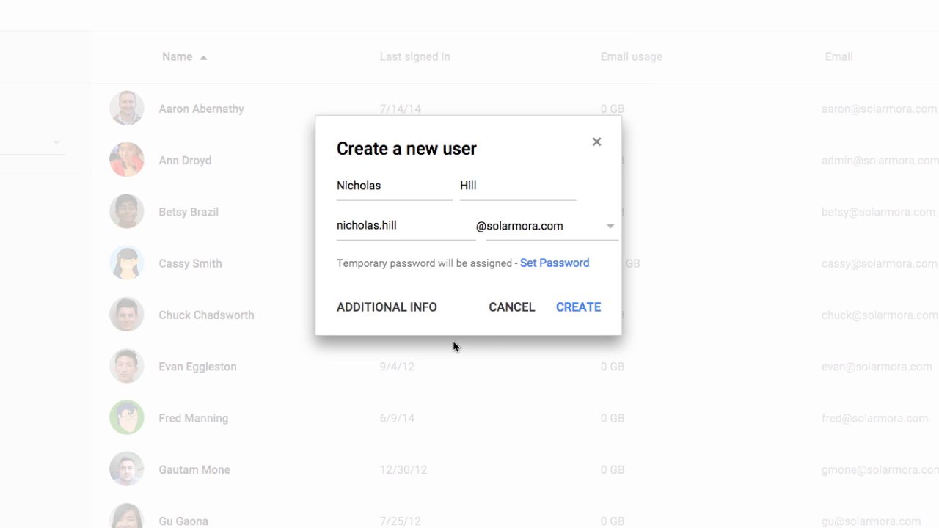
{"action": "left_click", "coordinate": [578, 307]}
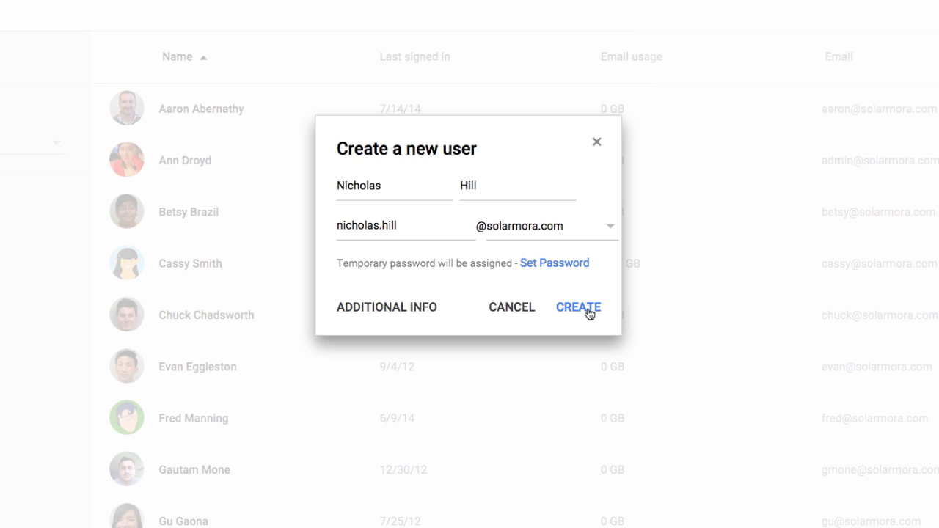
{"action": "mouse_move", "coordinate": [569, 314]}
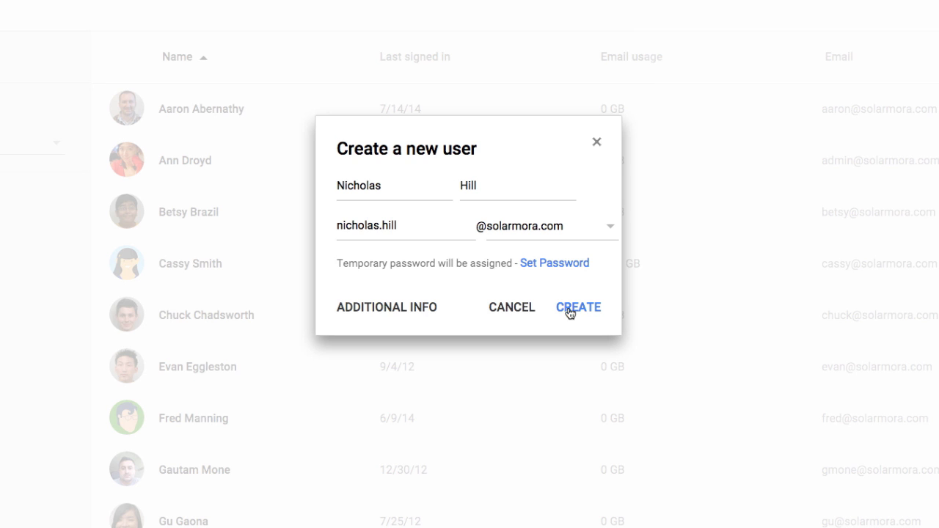
Review the optional additional info and employee details, then create the user
{"action": "left_click", "coordinate": [386, 308]}
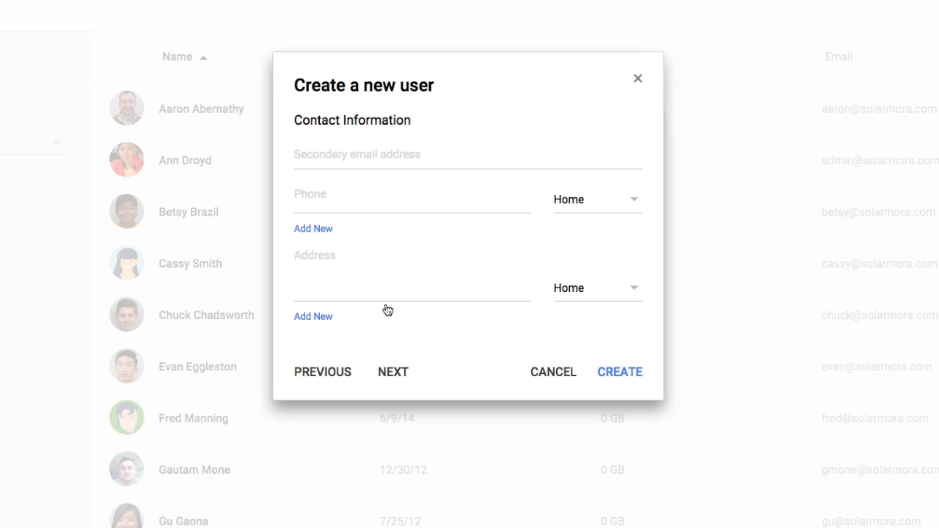
{"action": "left_click", "coordinate": [393, 373]}
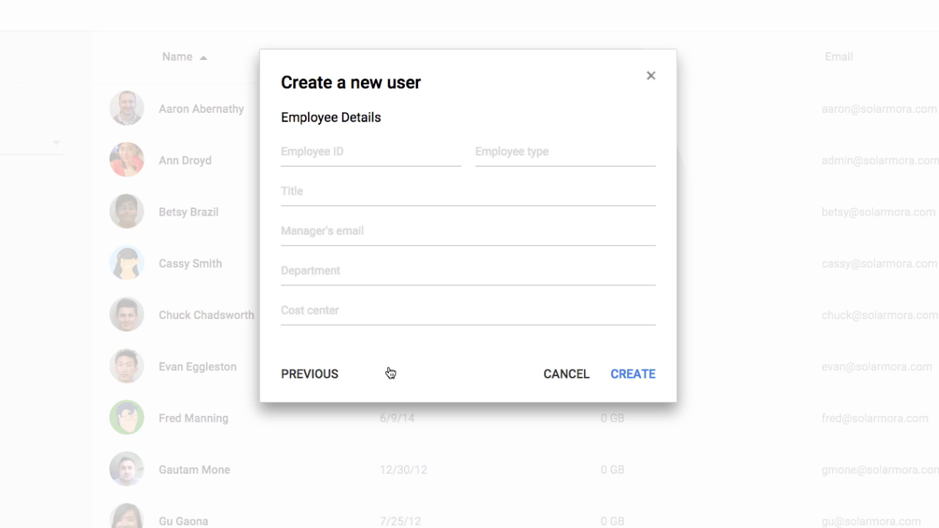
{"action": "mouse_move", "coordinate": [630, 378]}
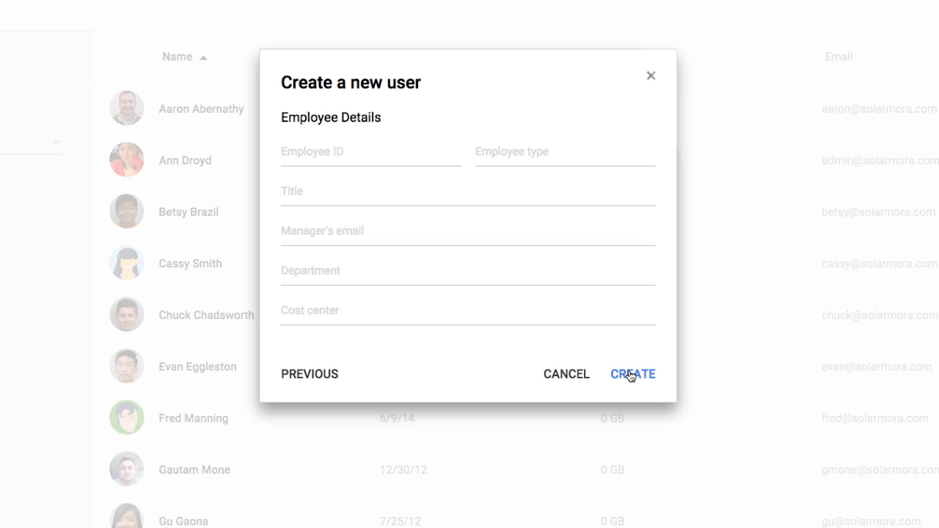
{"action": "left_click", "coordinate": [634, 374]}
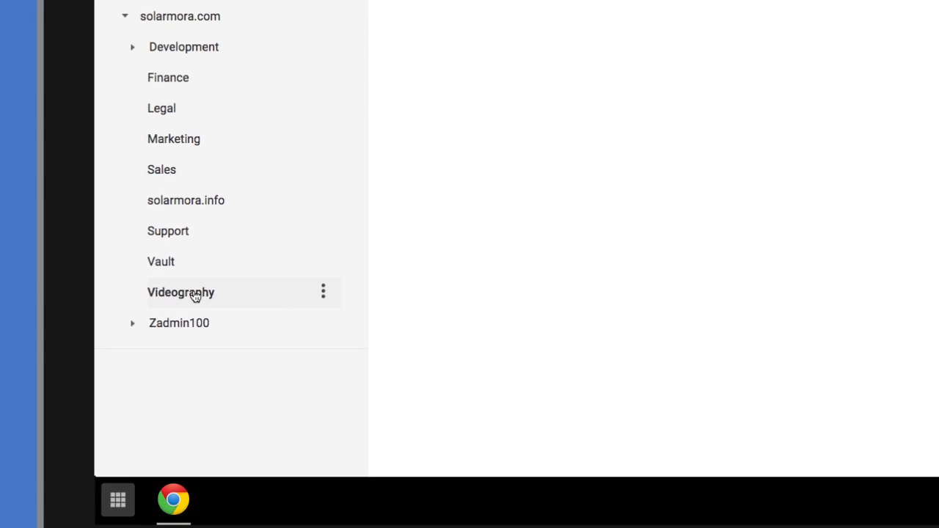
Filter to Videography users, select the last one, and show the move-to-organization choices
{"action": "left_click", "coordinate": [180, 294]}
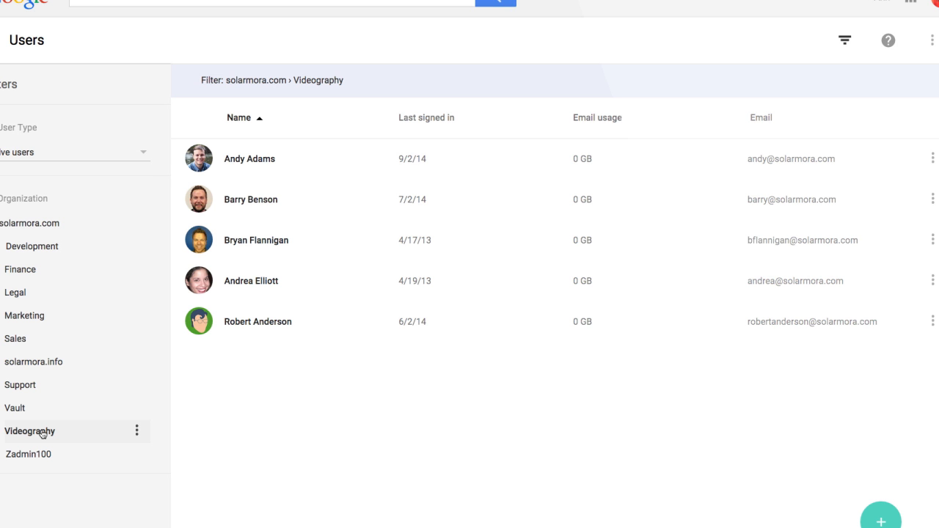
{"action": "left_click", "coordinate": [198, 321]}
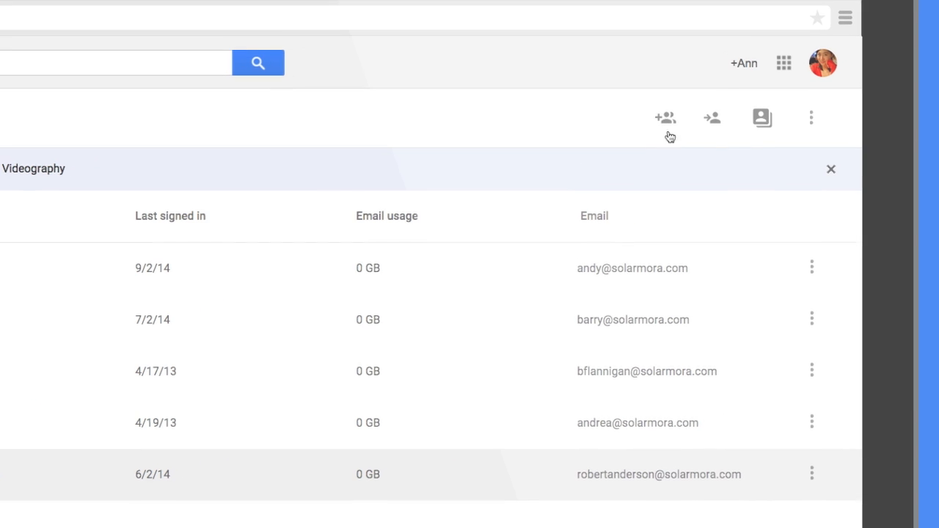
{"action": "left_click", "coordinate": [711, 118]}
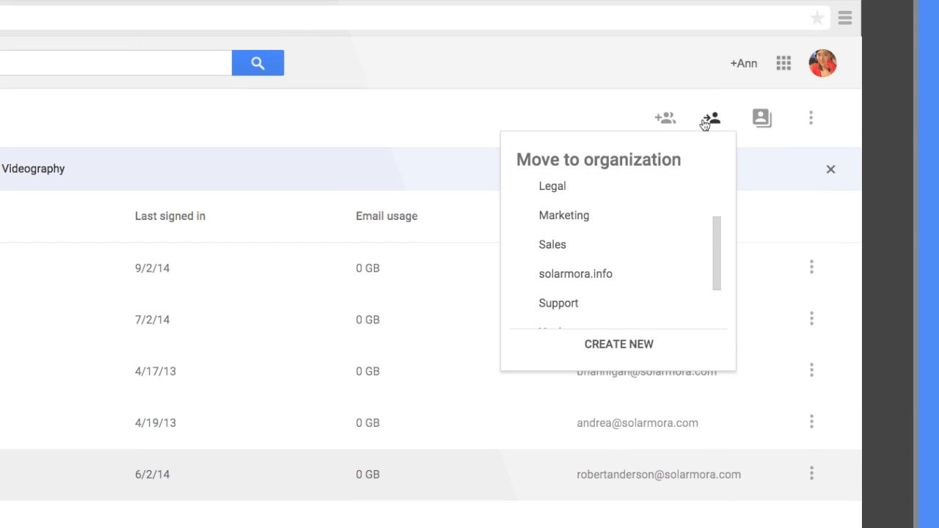